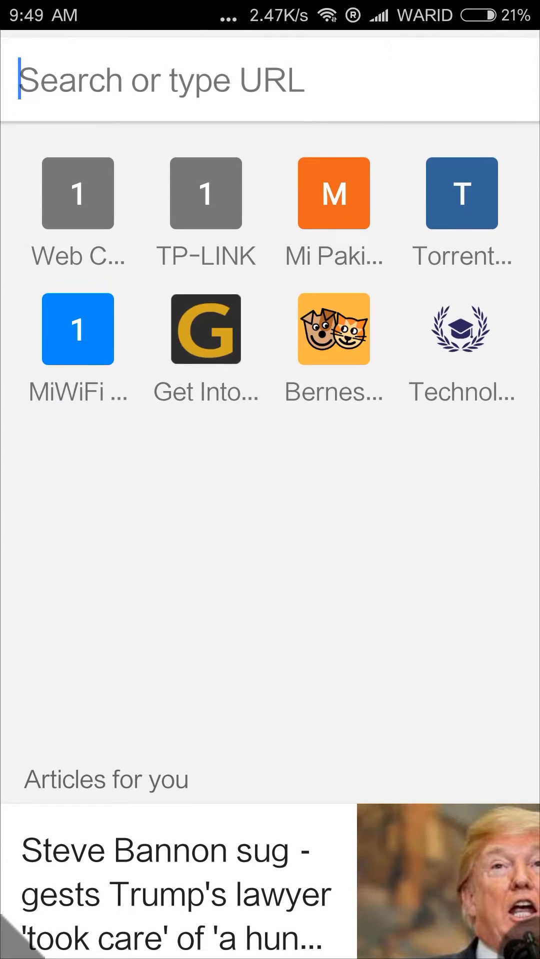
Step: Load the torrentz2.eu homepage in Chrome from the address bar suggestion
click(162, 79)
text(torre)
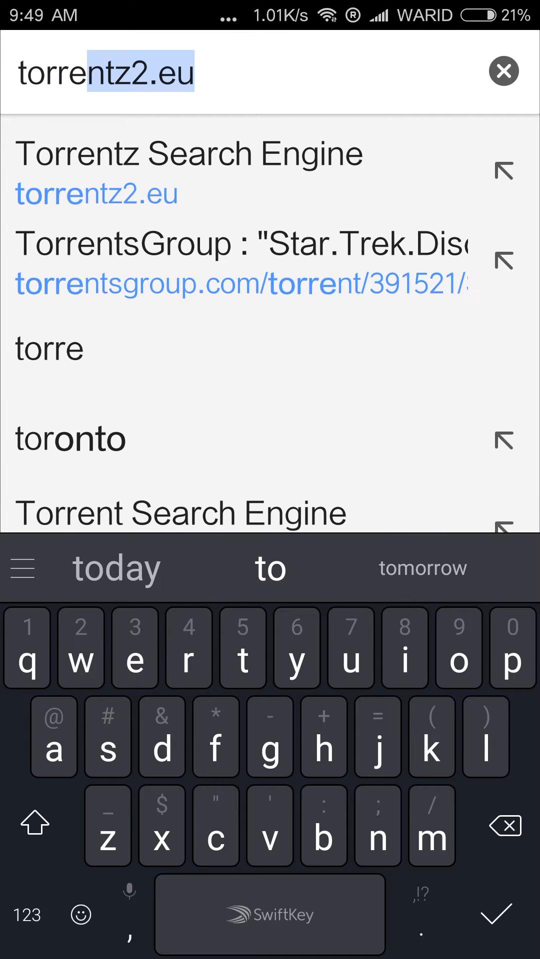
key(Enter)
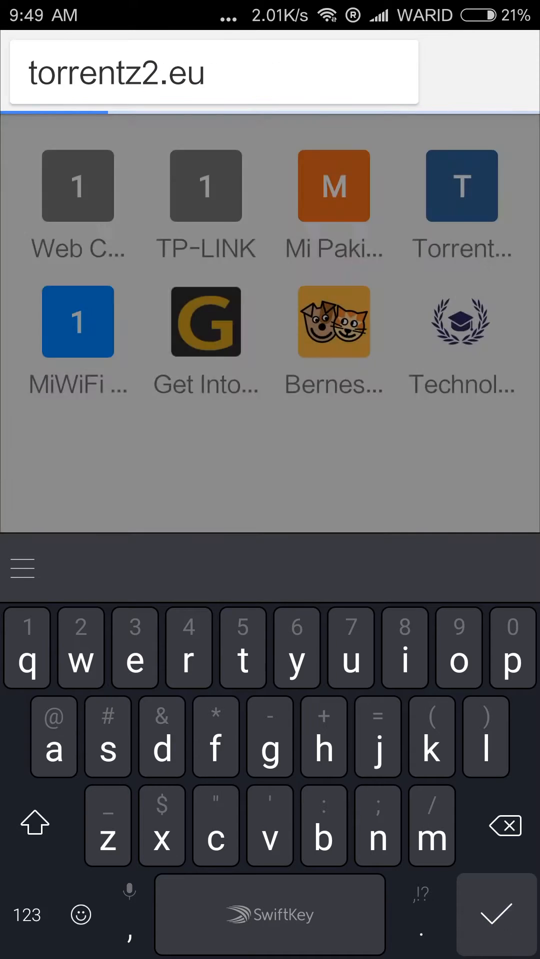
key(enter)
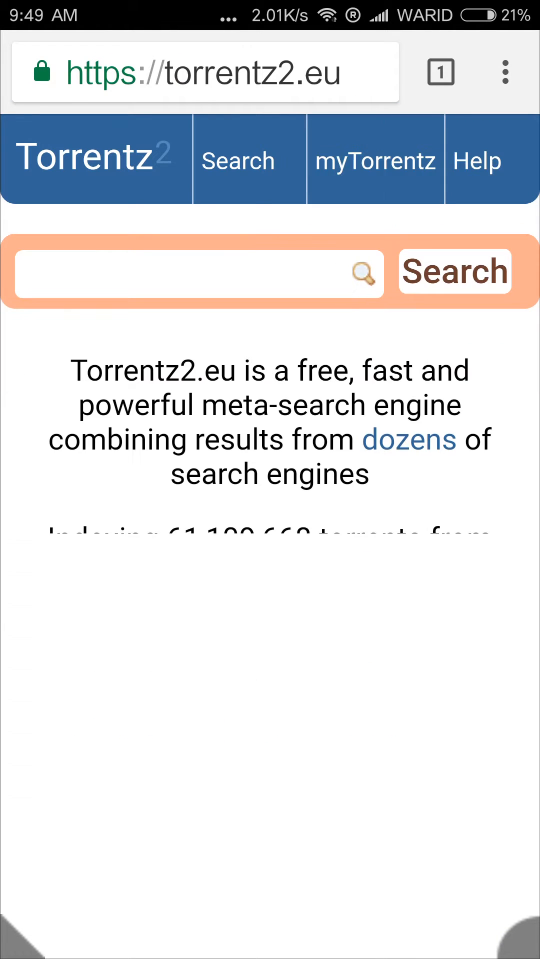
Step: Open the verified Star.Trek.Discovery.S01E10 720p listing and copy a source link address
click(373, 161)
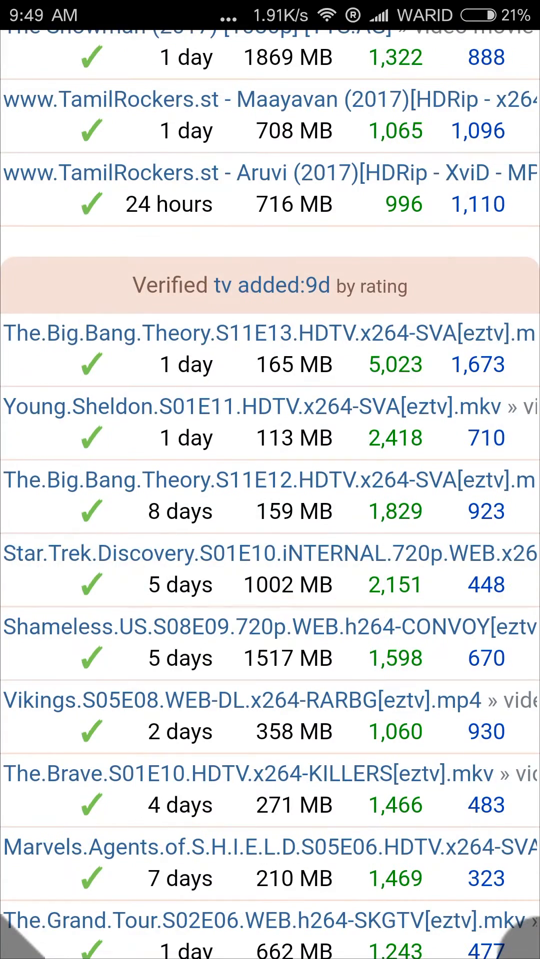
click(270, 553)
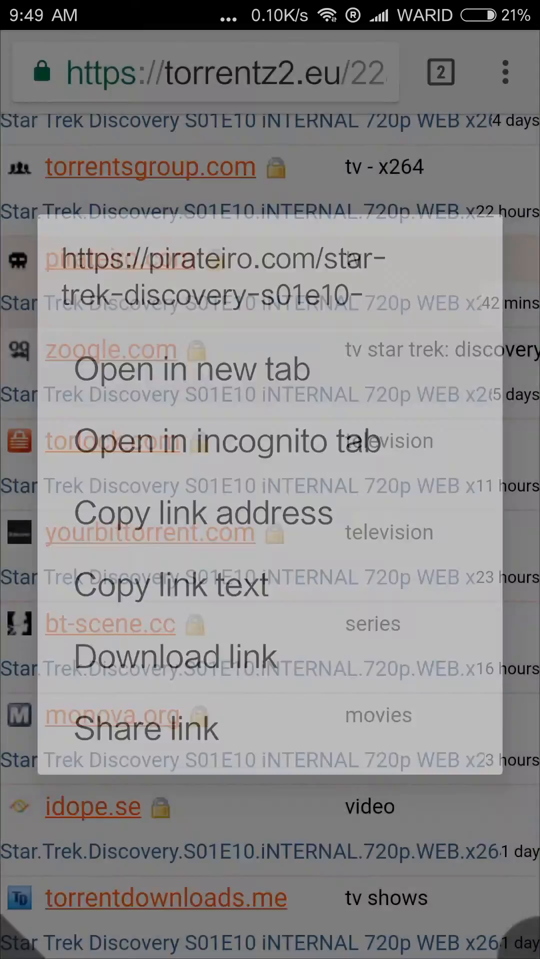
click(191, 370)
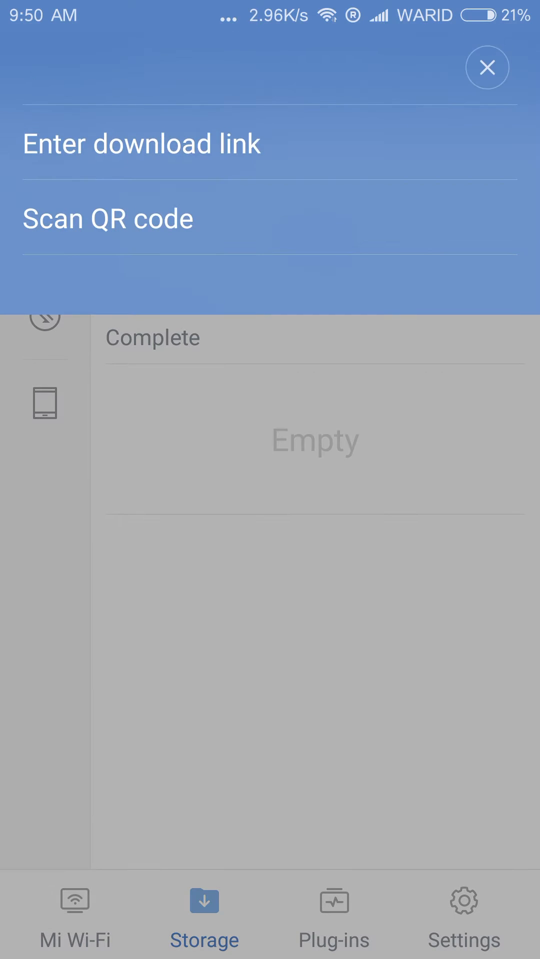
Step: Add the copied magnet link as a new download in Manage downloads
click(142, 144)
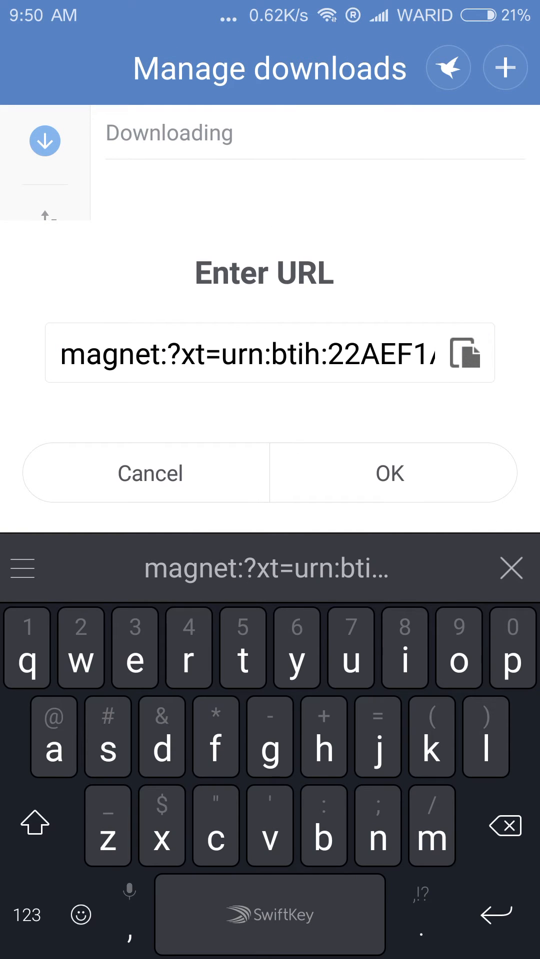
click(390, 473)
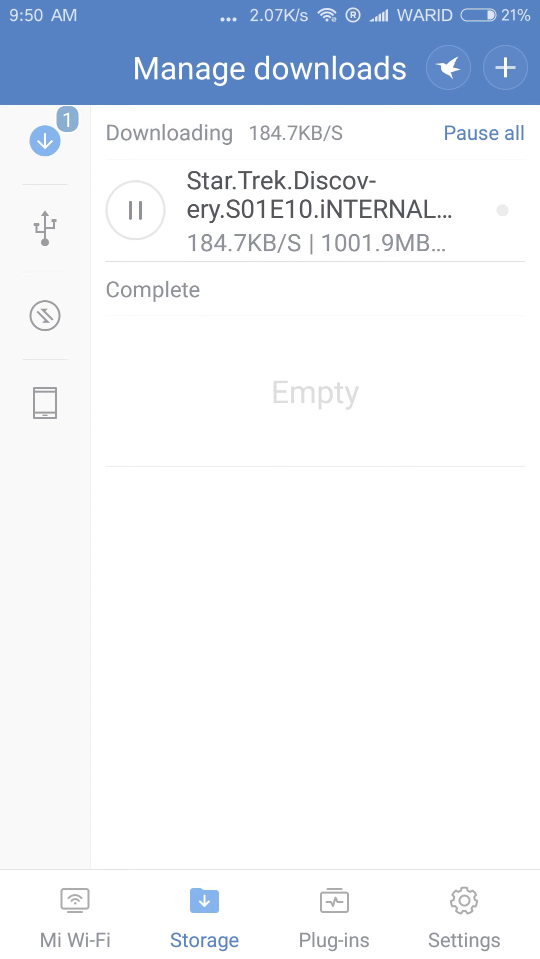
click(44, 229)
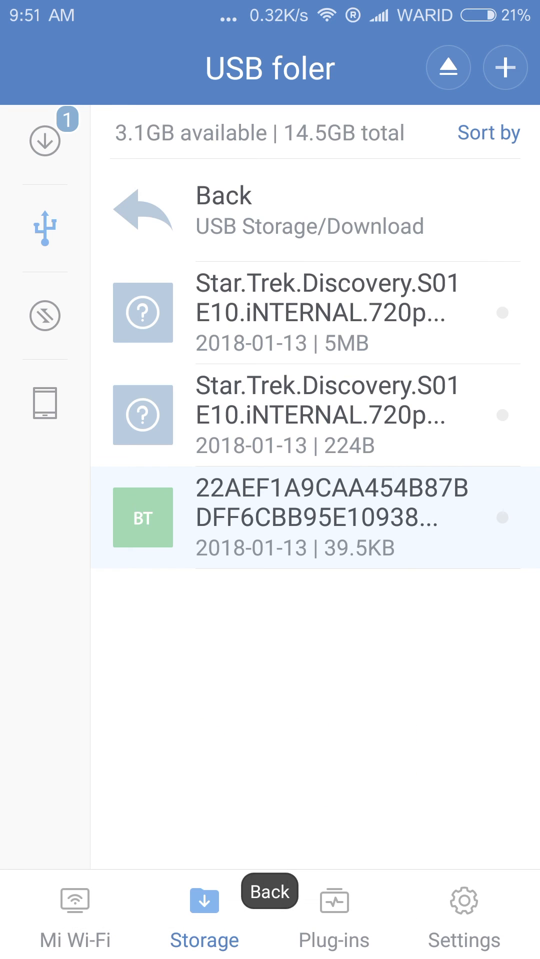
click(44, 141)
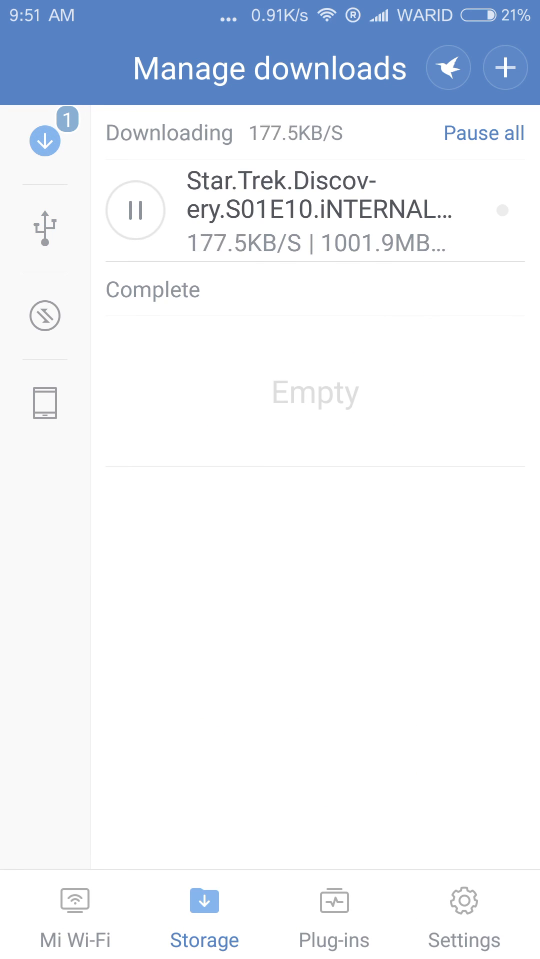